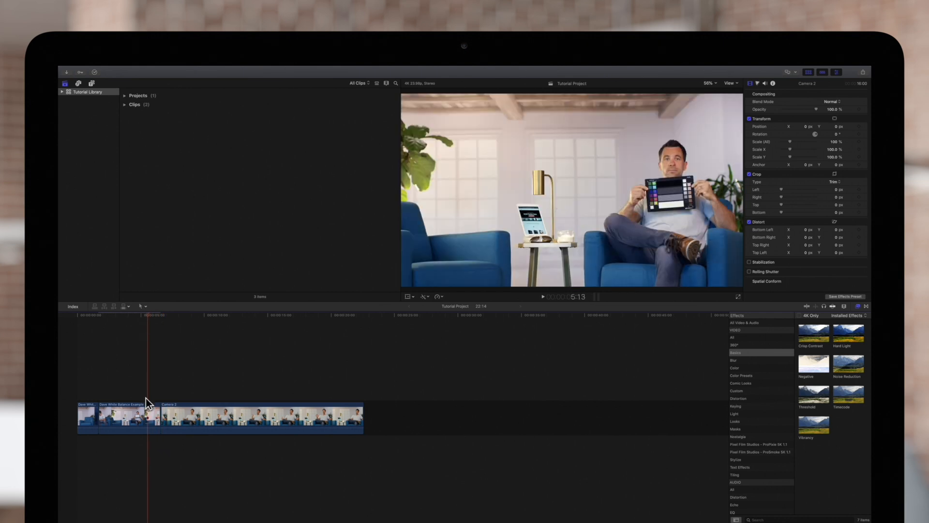
# Select the white-balanced reference clip and review its Balance Color effect using the White Balance method.
pyautogui.click(128, 421)
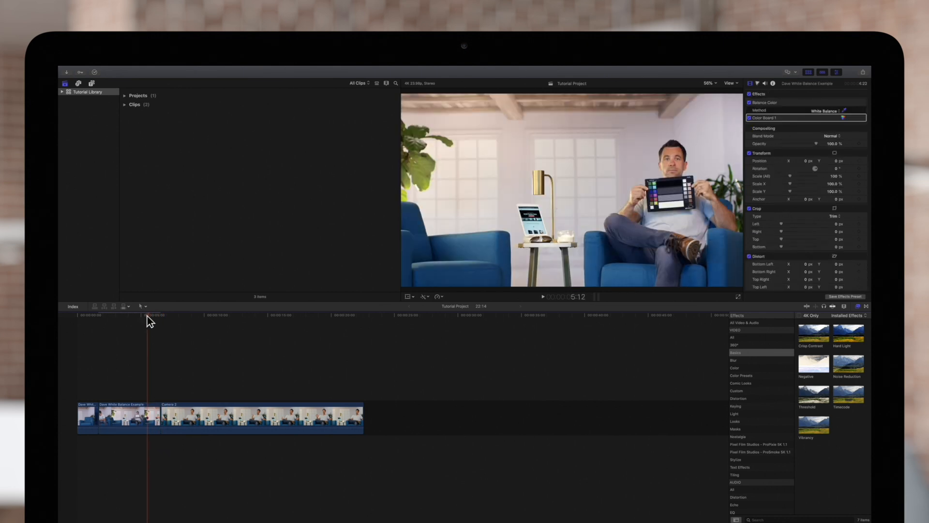
pyautogui.click(180, 327)
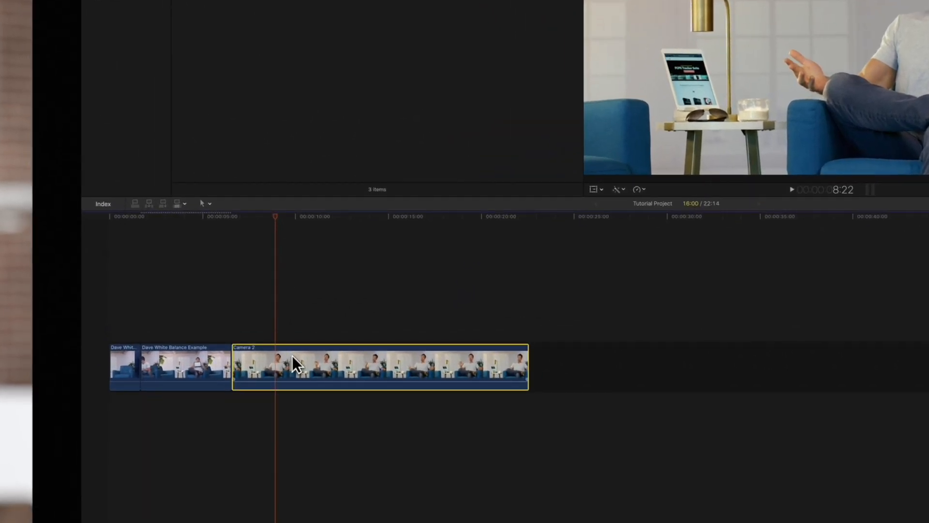
# Select the Camera 2 clip so its color enhancement options can be applied.
pyautogui.click(616, 188)
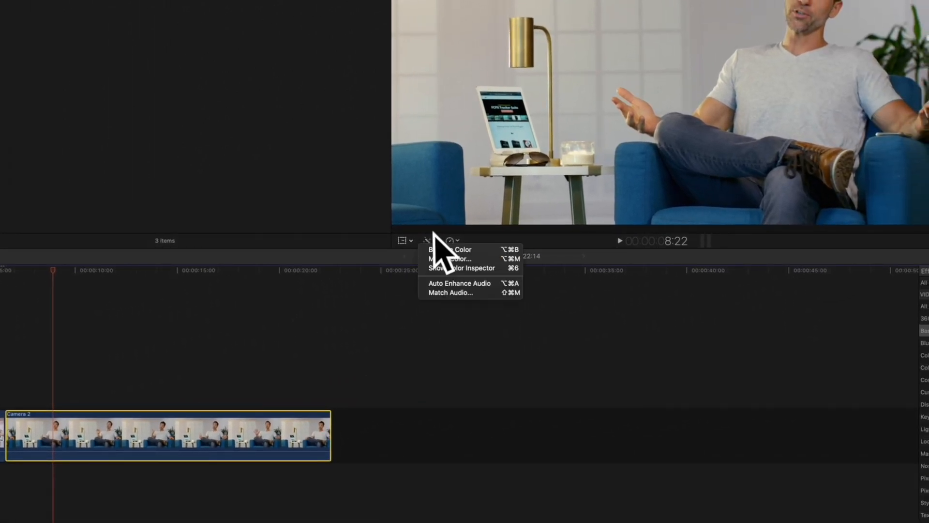
pyautogui.moveTo(441, 271)
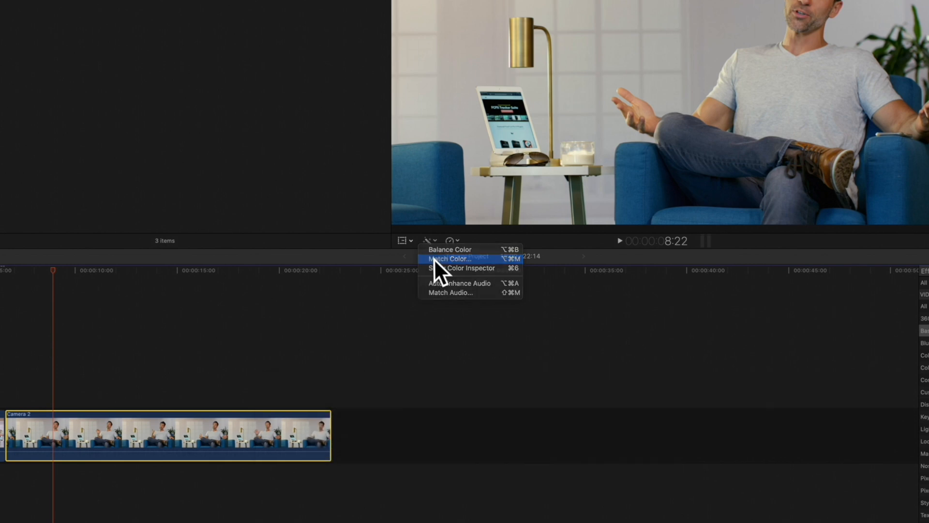
# Match the Camera 2 clip's color to a frame of the balanced reference clip and apply it.
pyautogui.click(456, 258)
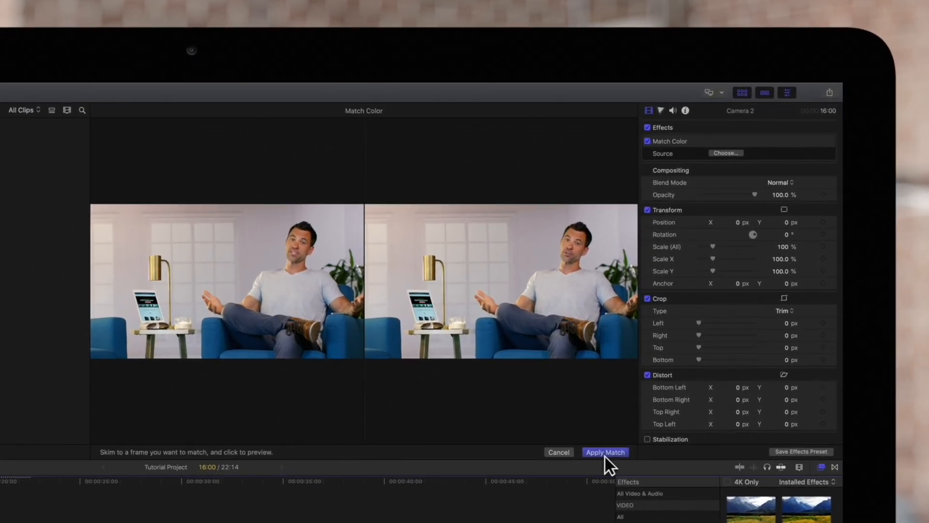
pyautogui.click(605, 452)
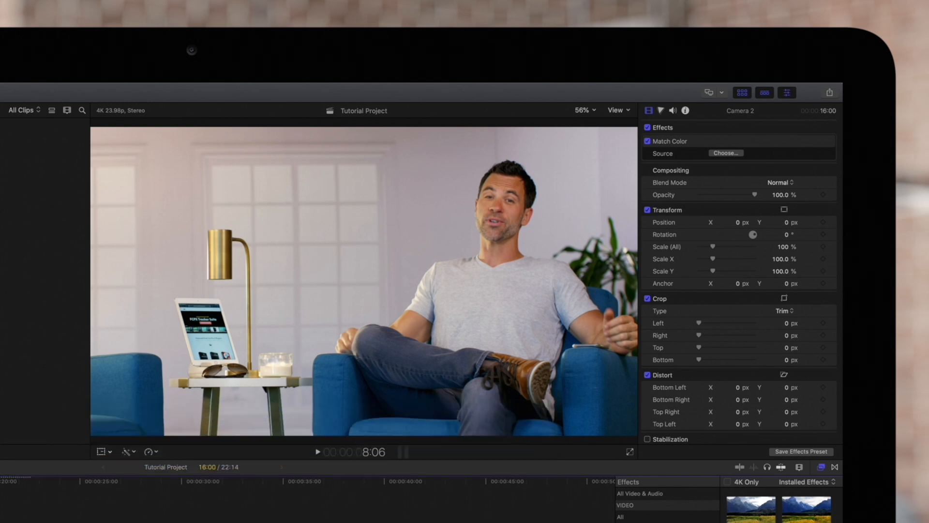
pyautogui.moveTo(627, 193)
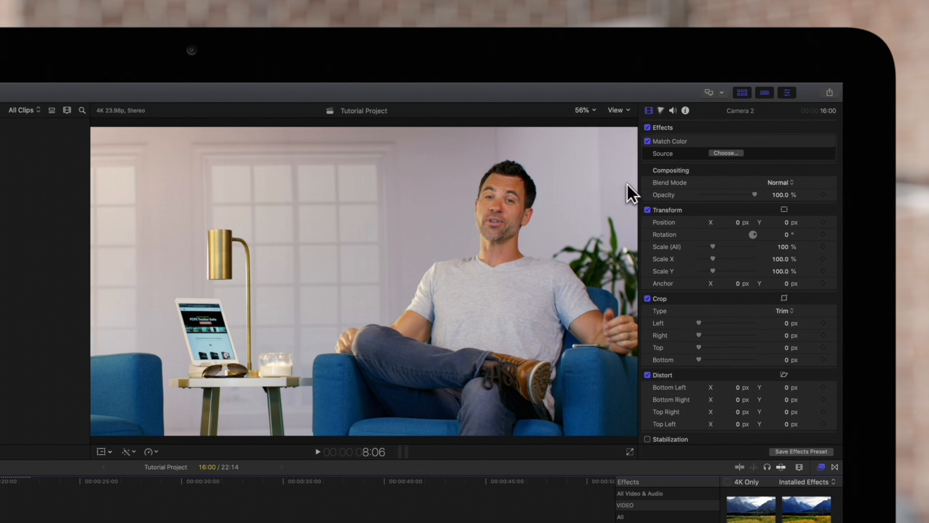
pyautogui.click(787, 92)
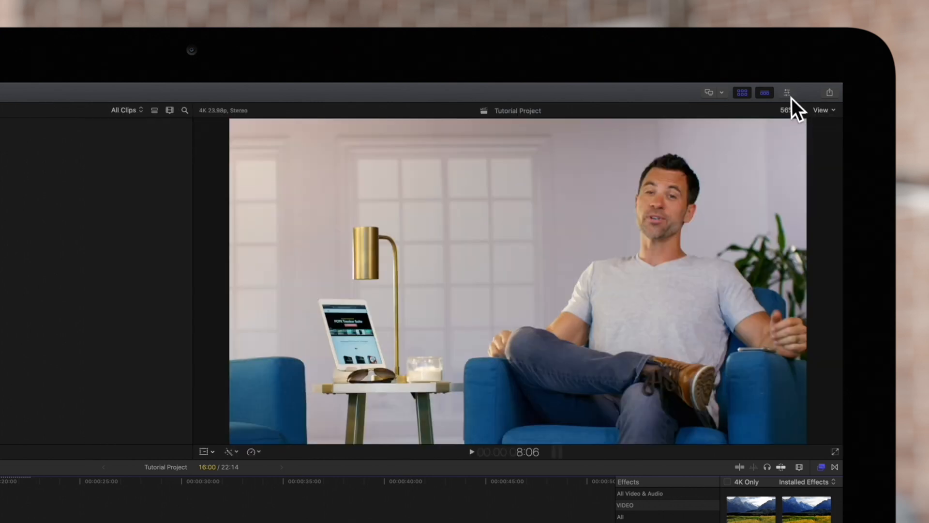
pyautogui.click(786, 93)
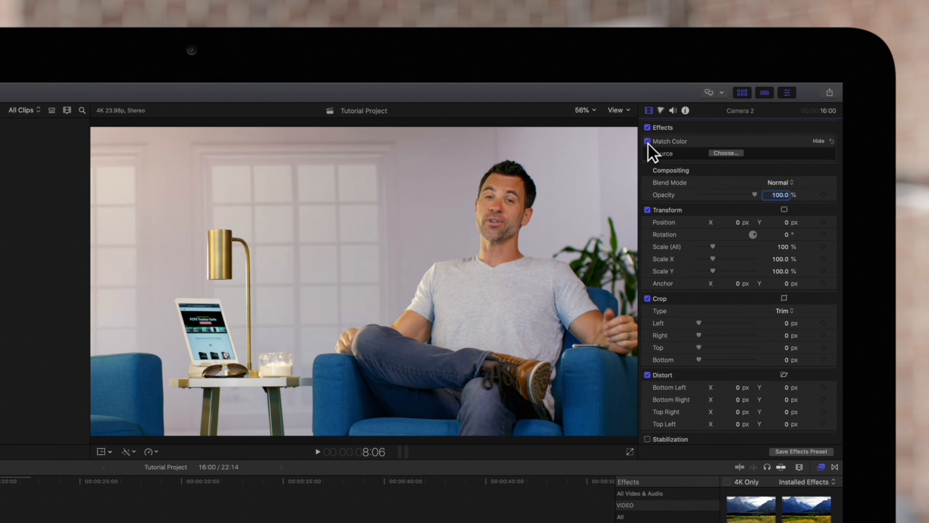
pyautogui.click(647, 141)
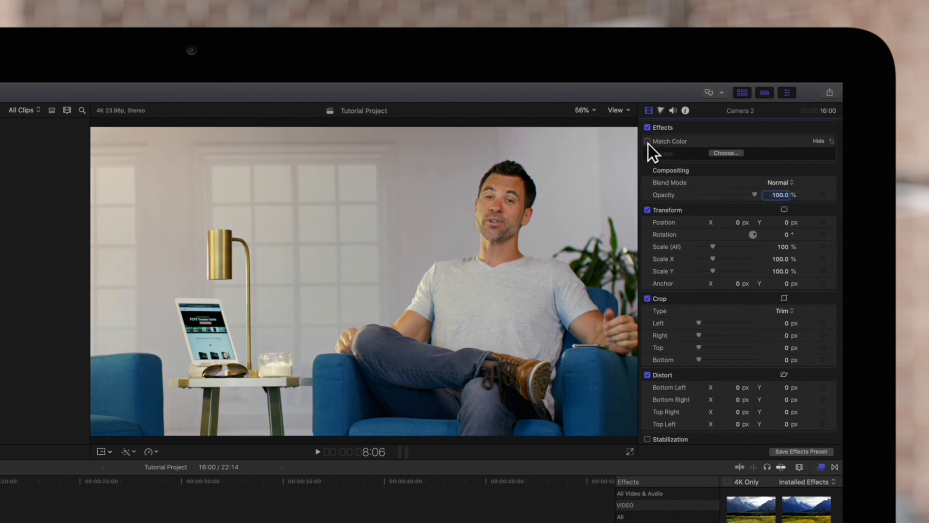
pyautogui.click(646, 142)
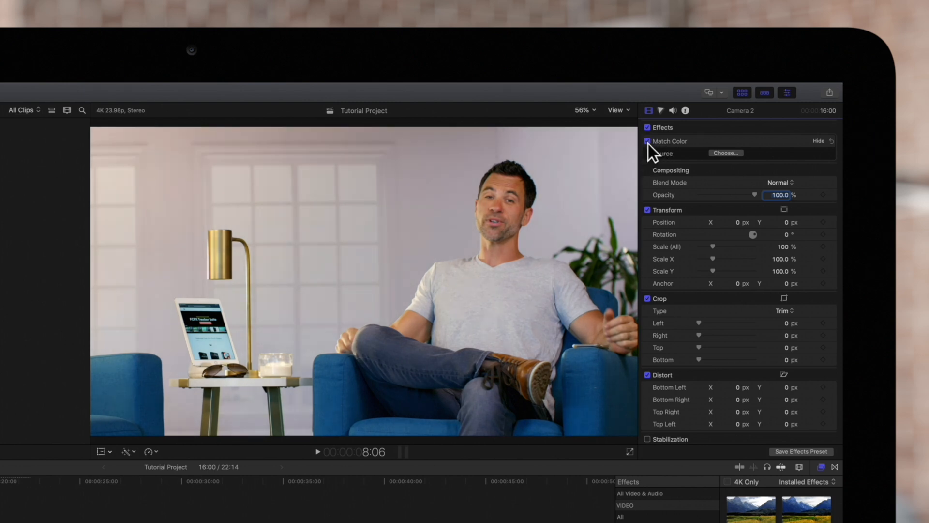
pyautogui.click(646, 141)
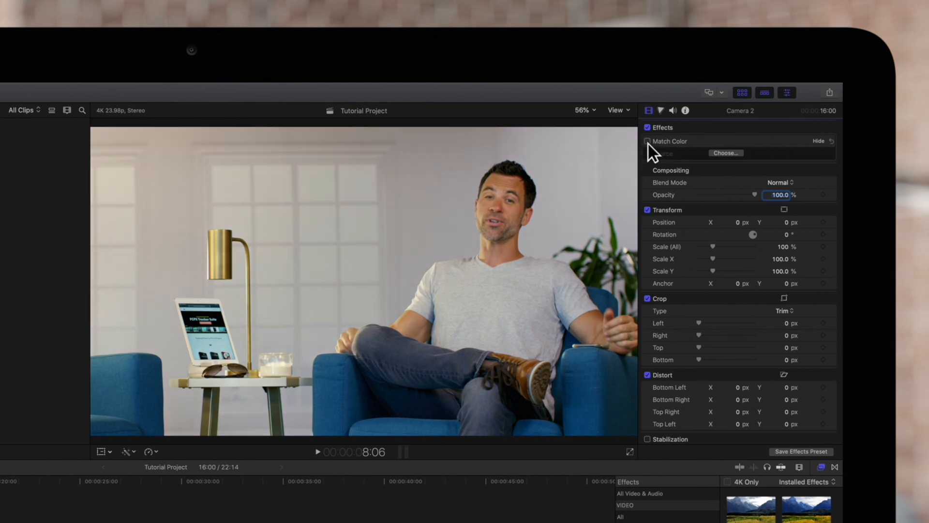
pyautogui.click(648, 141)
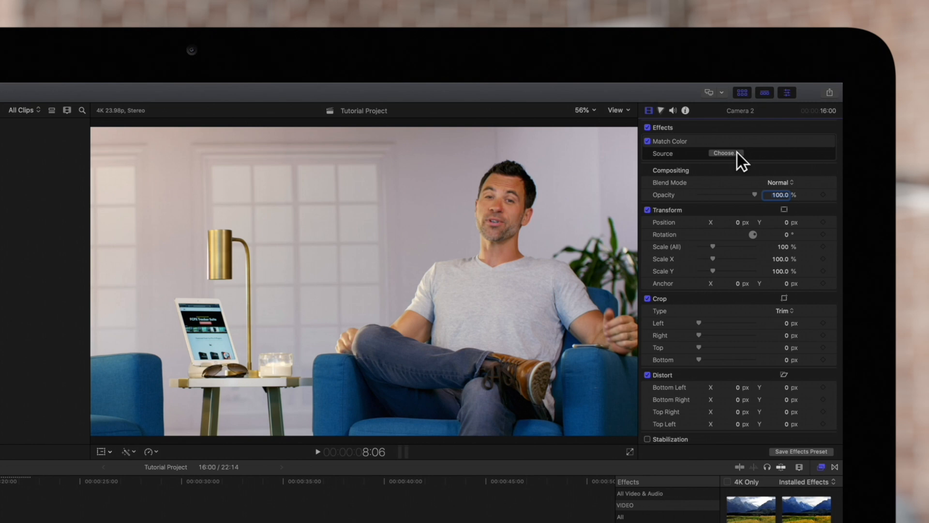
pyautogui.click(725, 153)
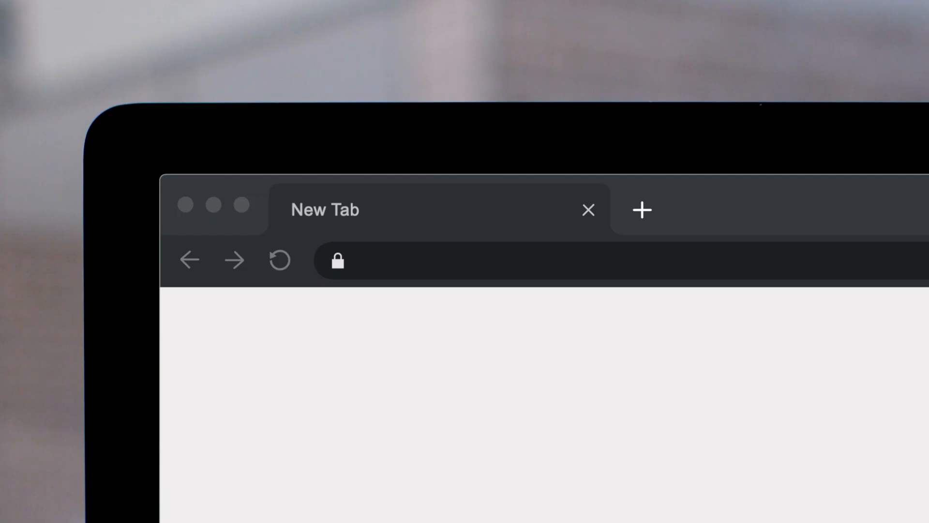
# Go to pixelfilmstudios.com and browse the FCPX plugin pack listings with prices.
pyautogui.write('pixelfilmstudios.com')
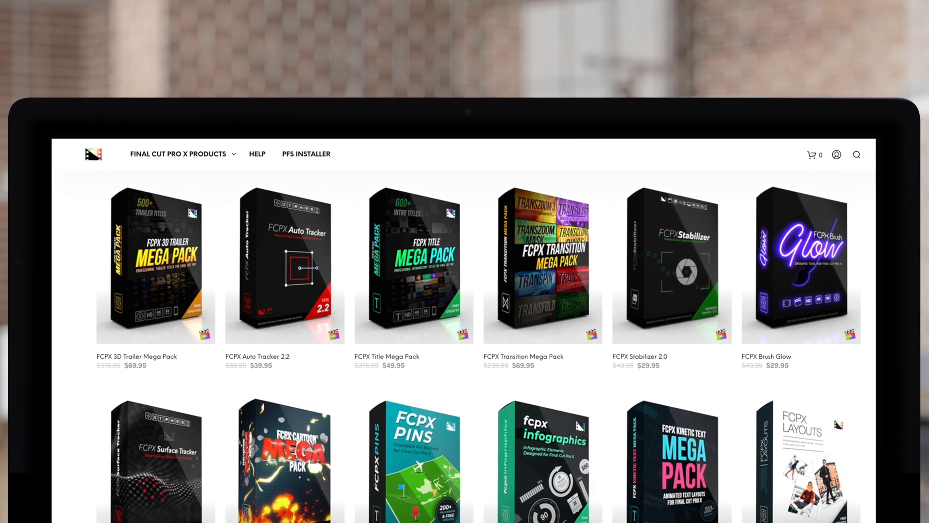
pyautogui.scroll(-3)
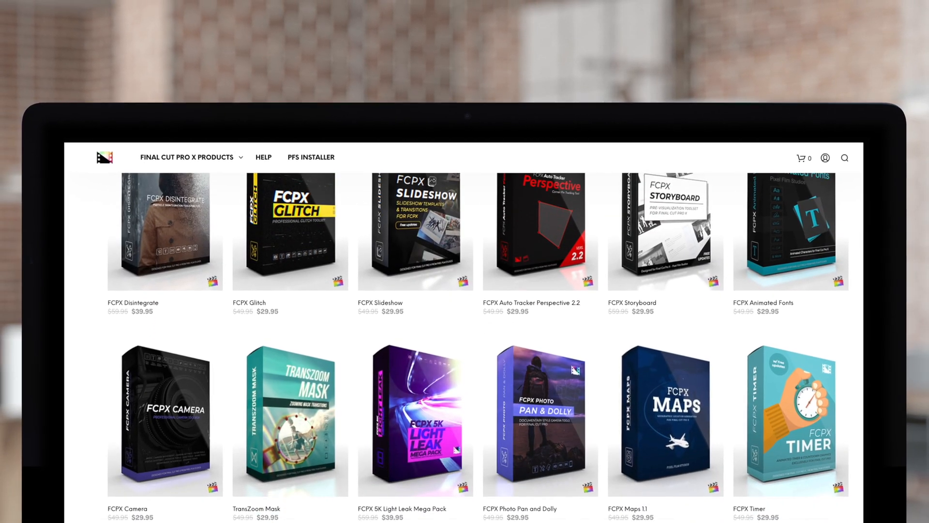